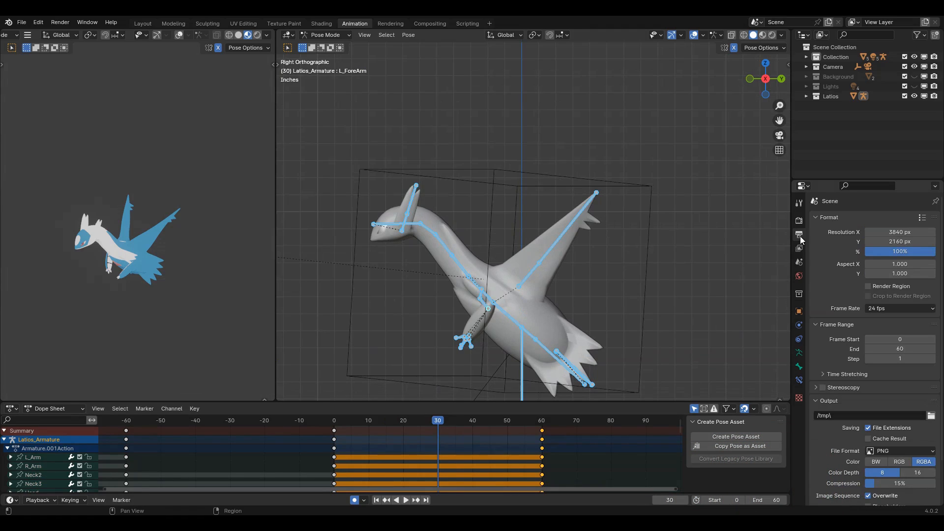
Change the scene frame rate from 24 fps to 30 fps in Output Properties
click(899, 307)
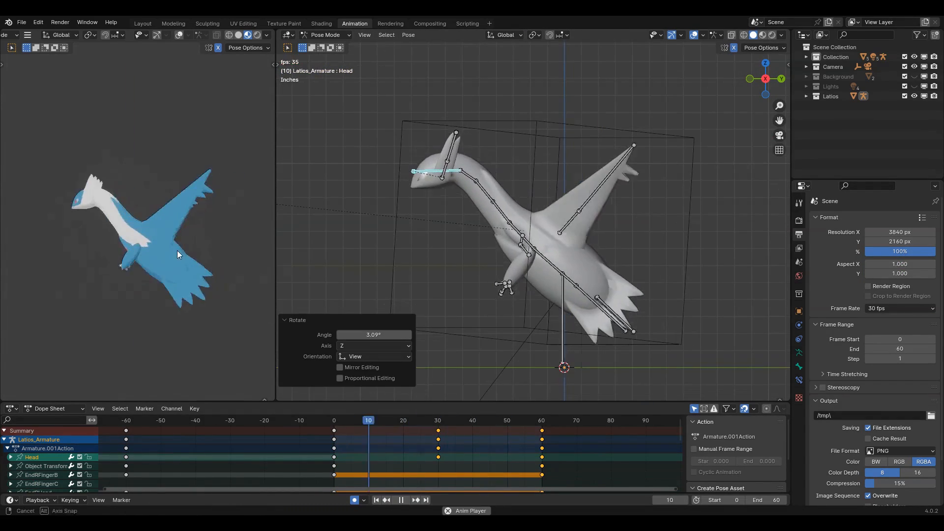
Play the idle loop and rotate the Latios Head bone slightly around Z
click(493, 420)
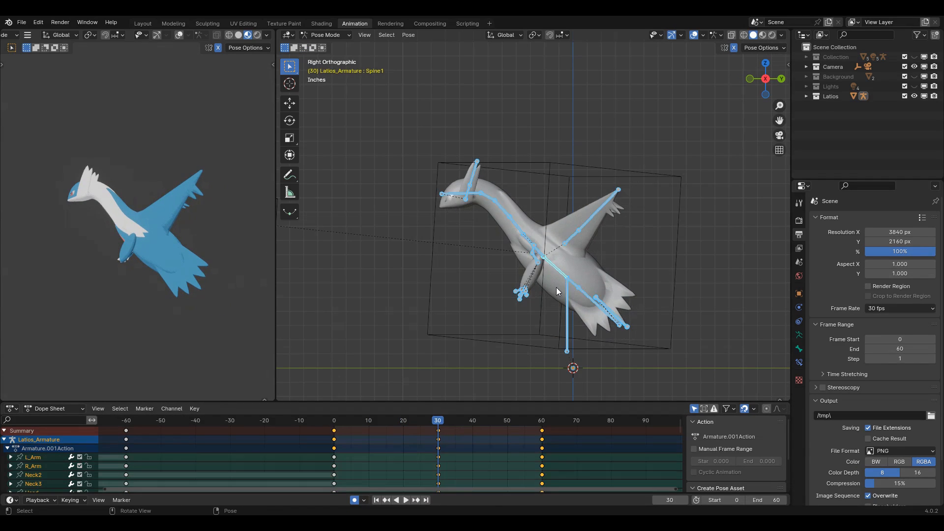
Jump to frame 60 and insert a Location, Rotation & Scale keyframe on the Latios bones
click(540, 420)
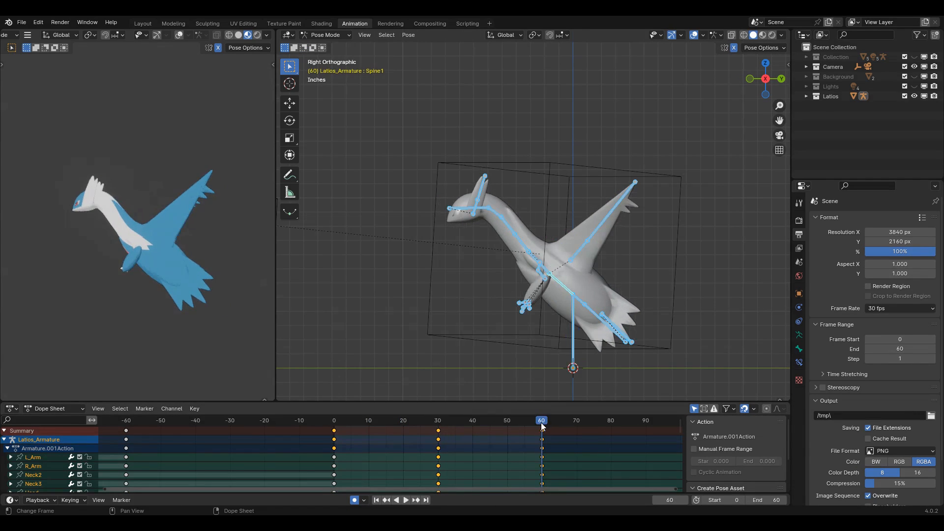
key(i)
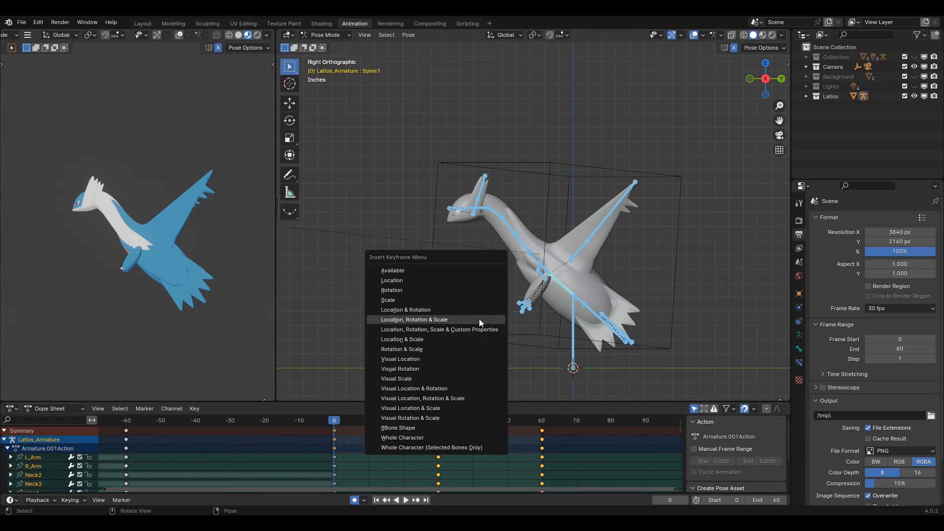